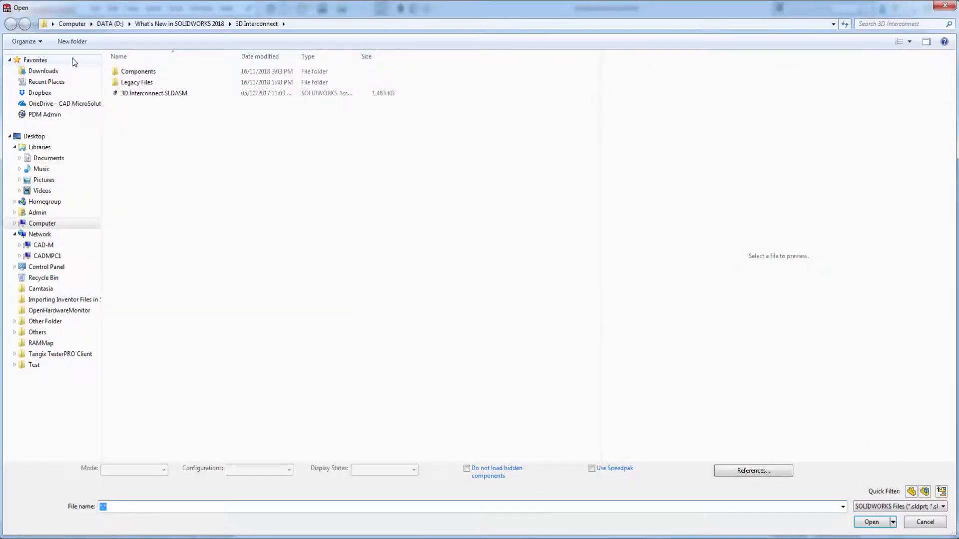
# - Browse to the Legacy Files folder and show all file types
pyautogui.click(137, 82)
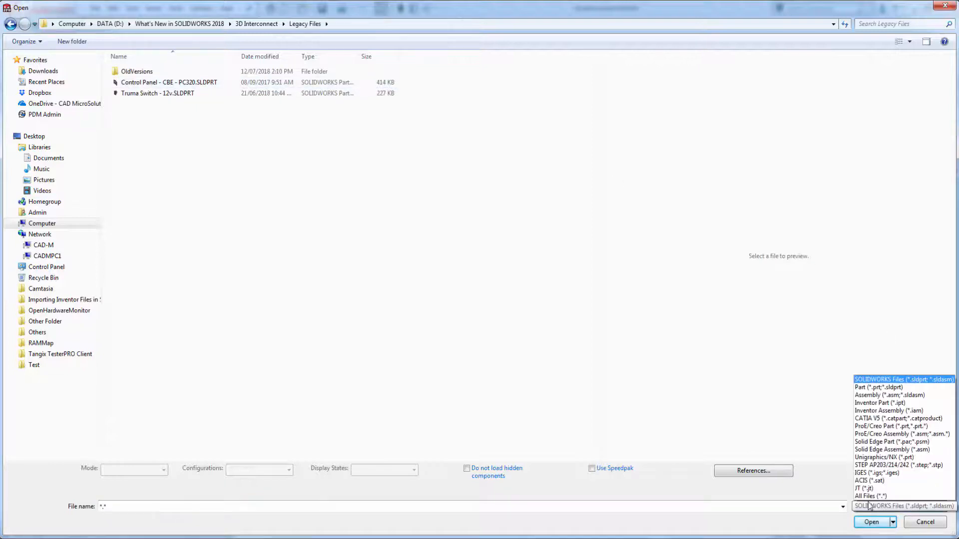
pyautogui.click(868, 497)
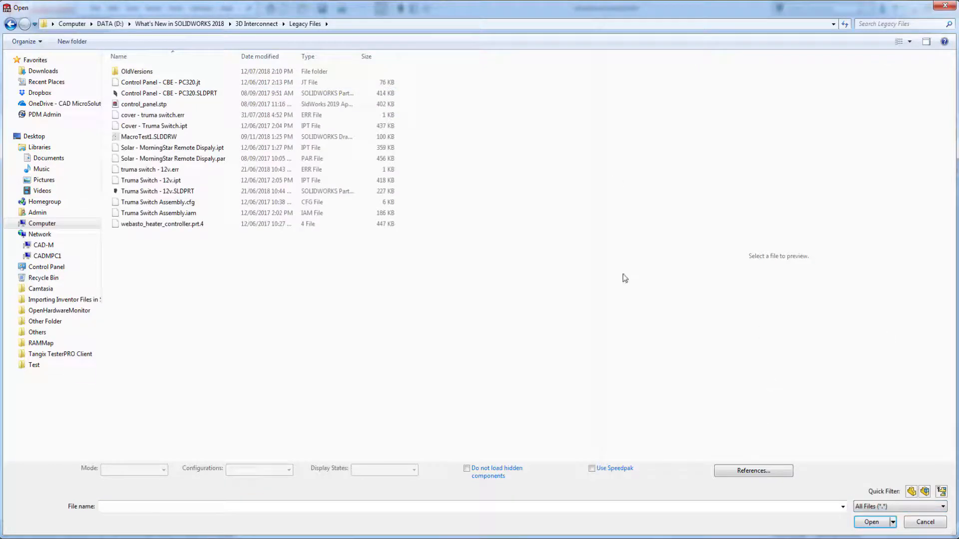
pyautogui.moveTo(420, 285)
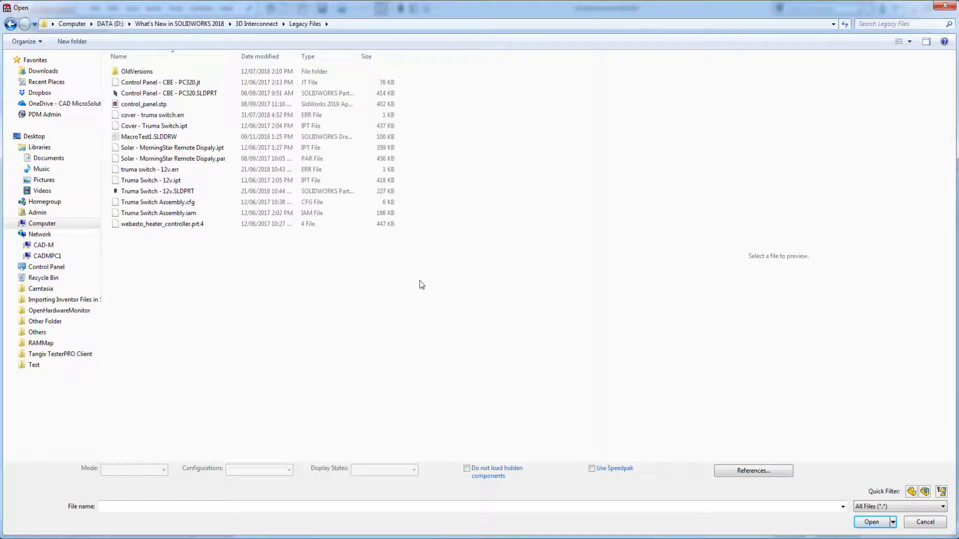
pyautogui.moveTo(394, 259)
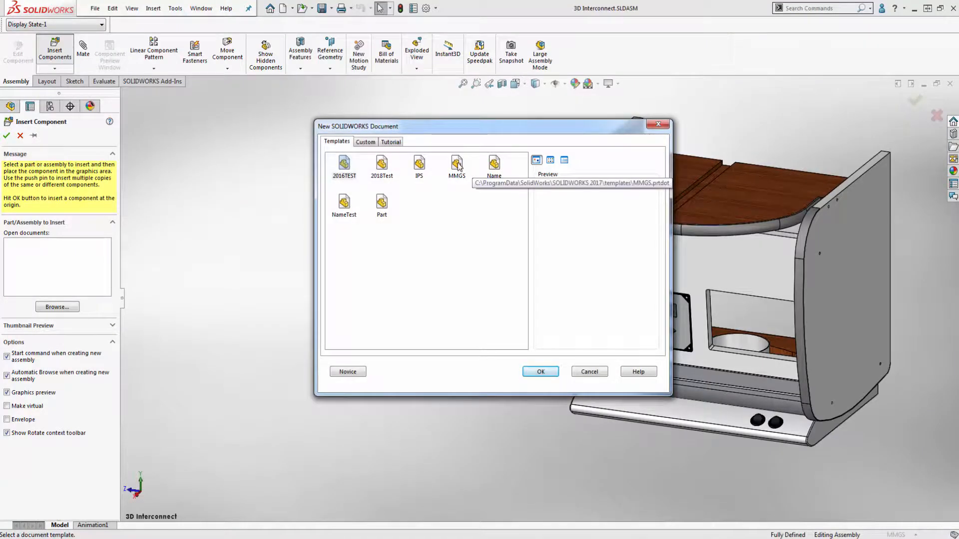
# - Choose the MMGS part template and confirm it for the imported panel
pyautogui.click(457, 165)
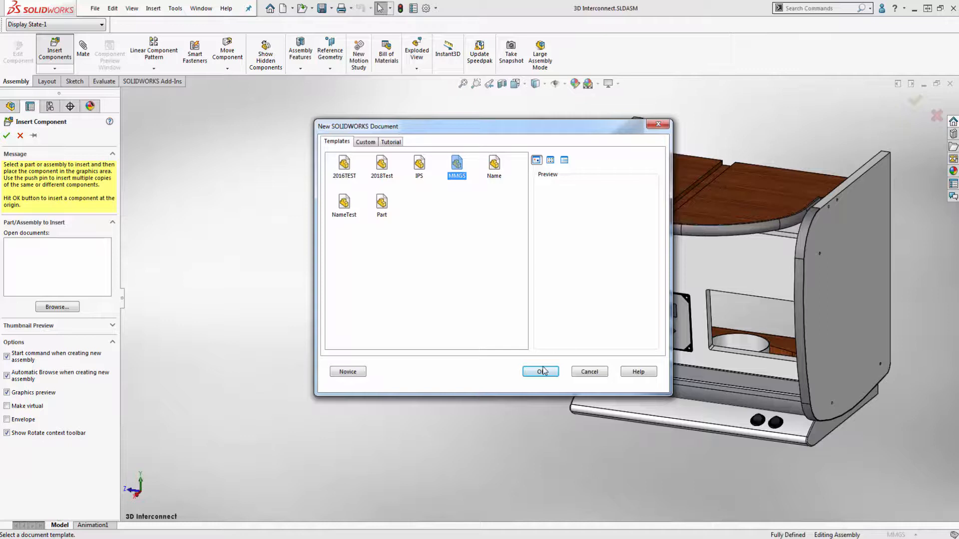
pyautogui.click(540, 371)
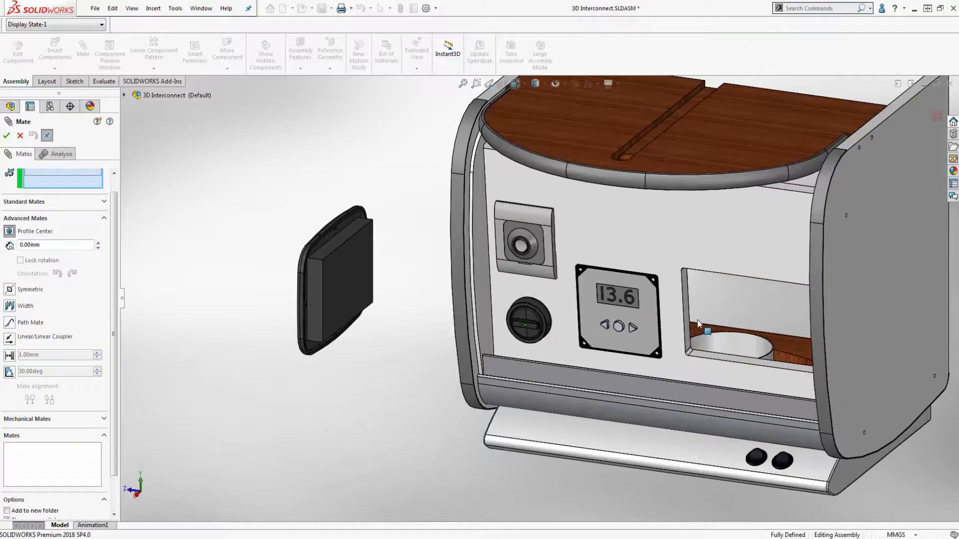
# - Apply a Profile Center mate between the cabinet opening and the panel face
pyautogui.click(707, 331)
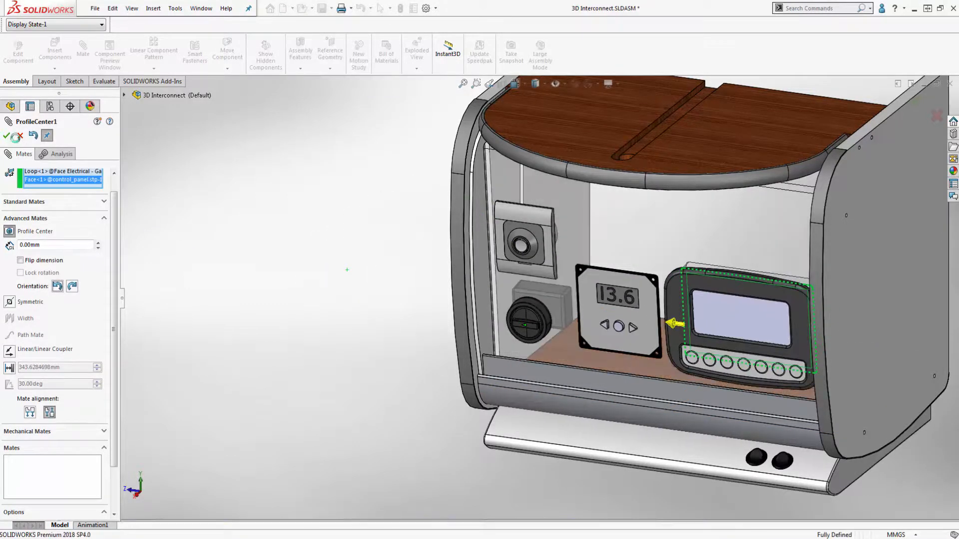
pyautogui.click(6, 135)
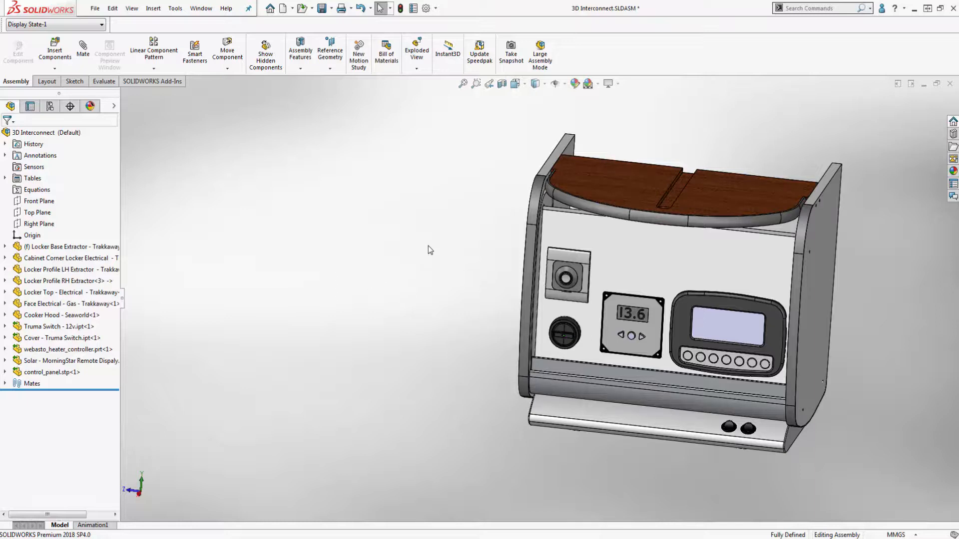
pyautogui.moveTo(410, 256)
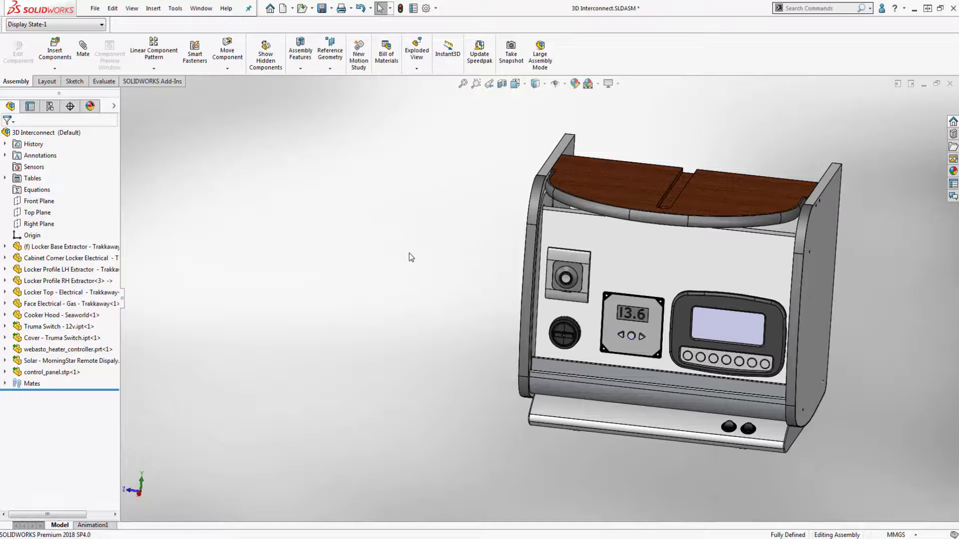
pyautogui.moveTo(408, 294)
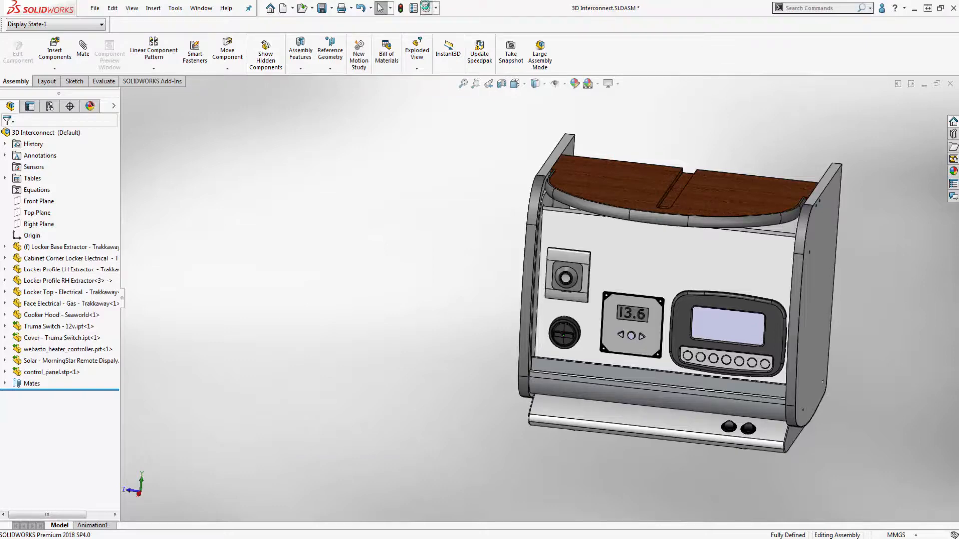
# - Bring up the System Options dialog from the toolbar gear
pyautogui.click(412, 8)
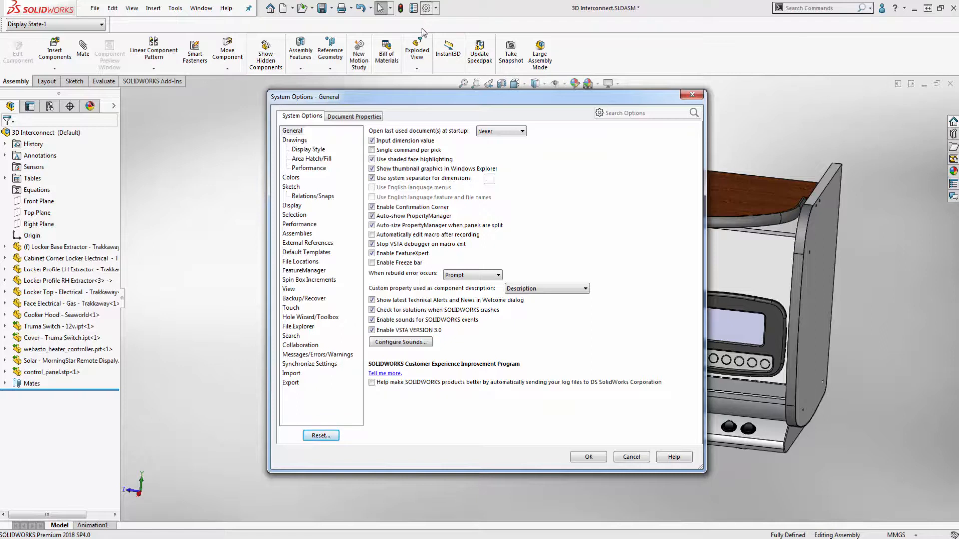
# - Confirm Enable 3D Interconnect is ticked on the Import page and accept the options
pyautogui.click(301, 116)
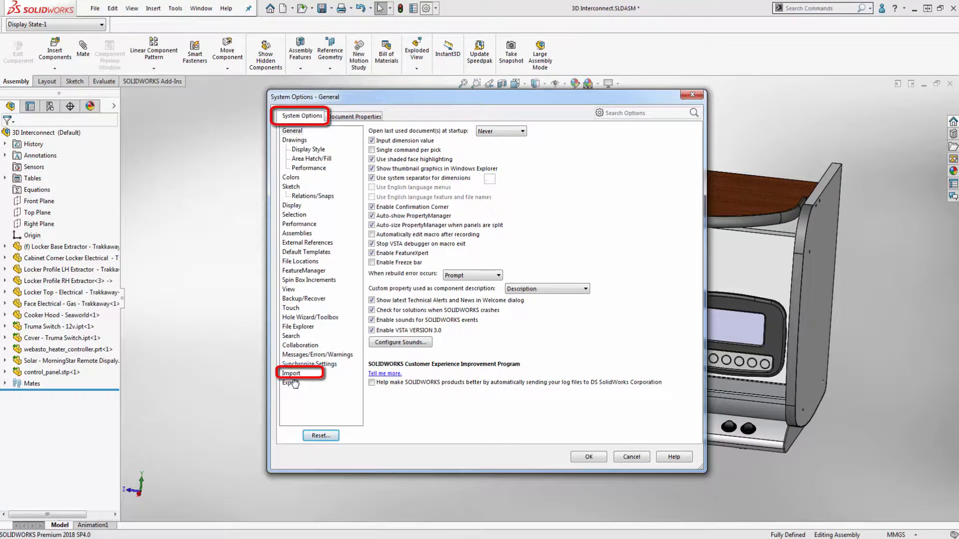
pyautogui.click(291, 372)
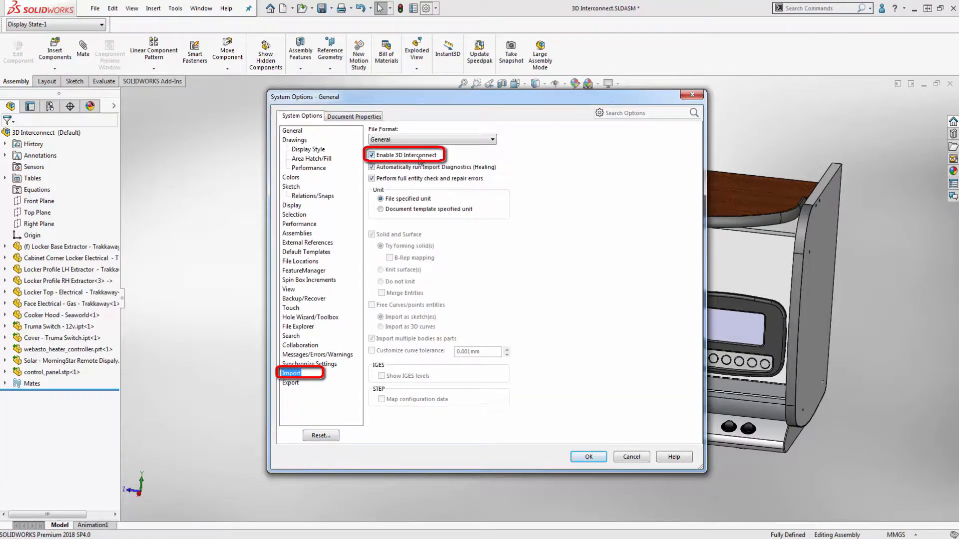
pyautogui.click(587, 456)
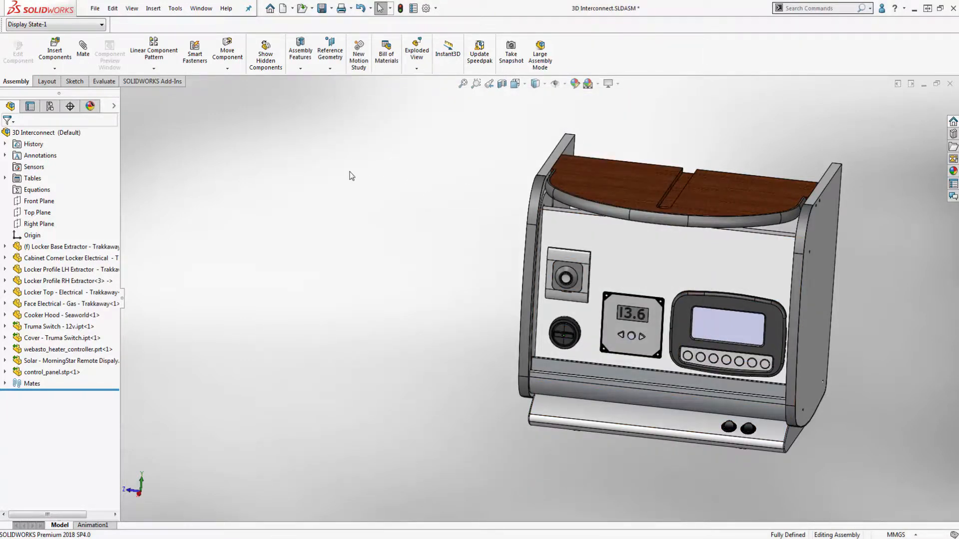
pyautogui.moveTo(268, 349)
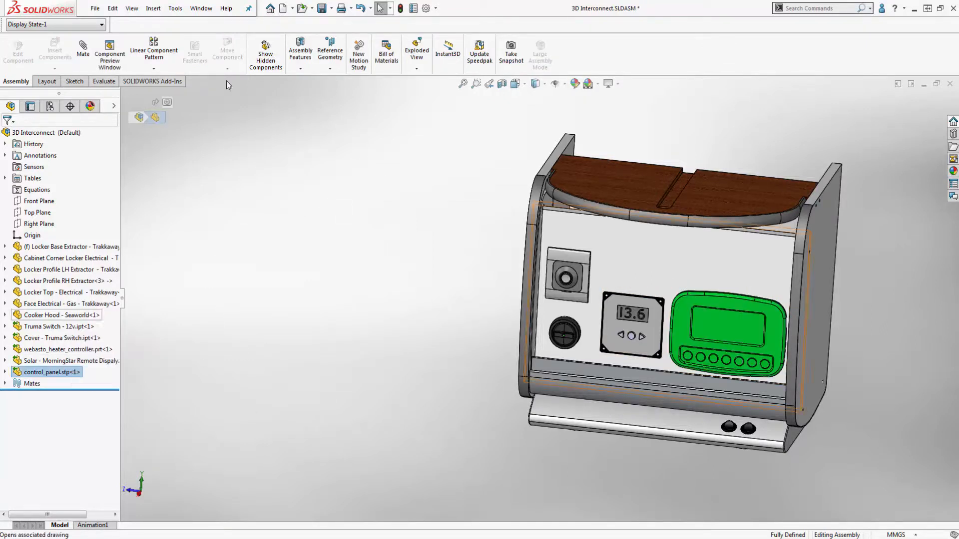
# - Open control_panel.stp from Legacy Files as its own part via File > Open
pyautogui.click(94, 8)
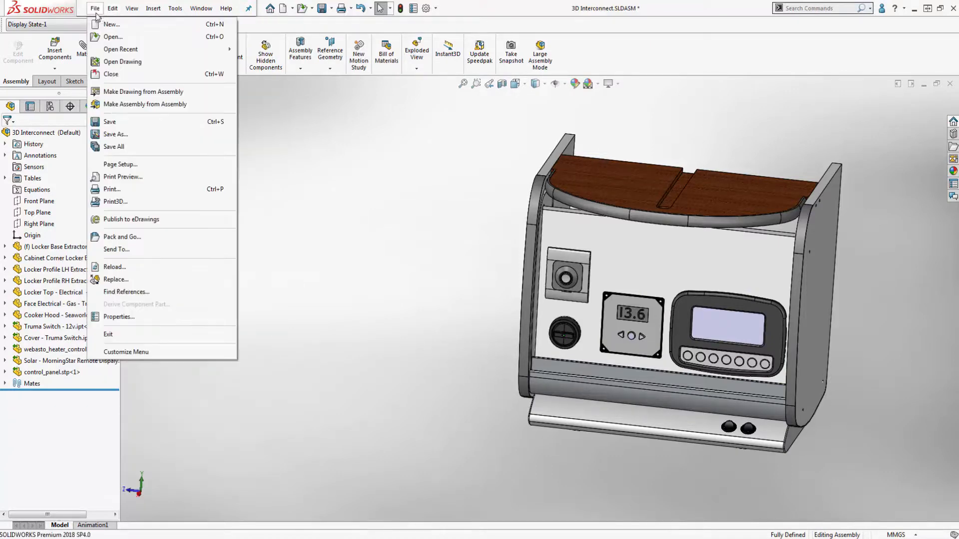
pyautogui.click(113, 37)
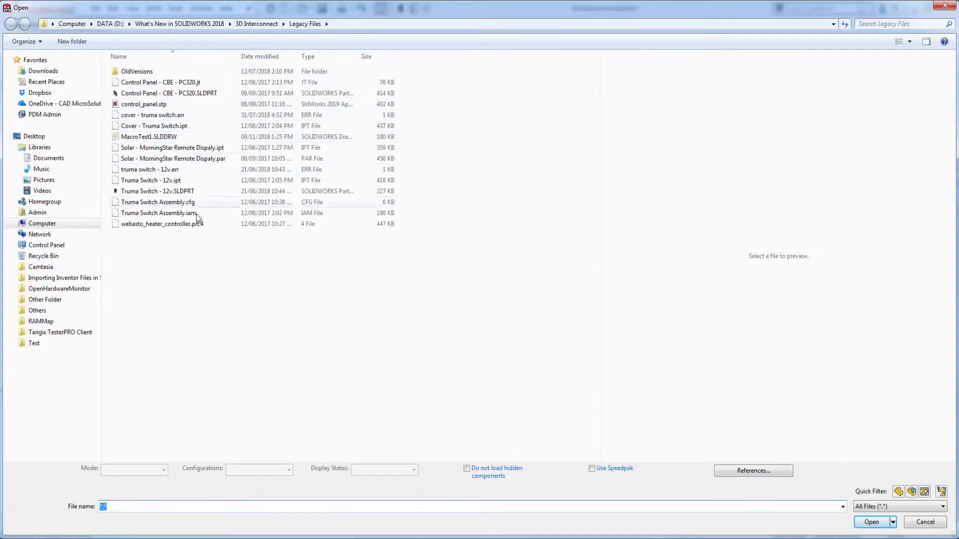
pyautogui.click(871, 521)
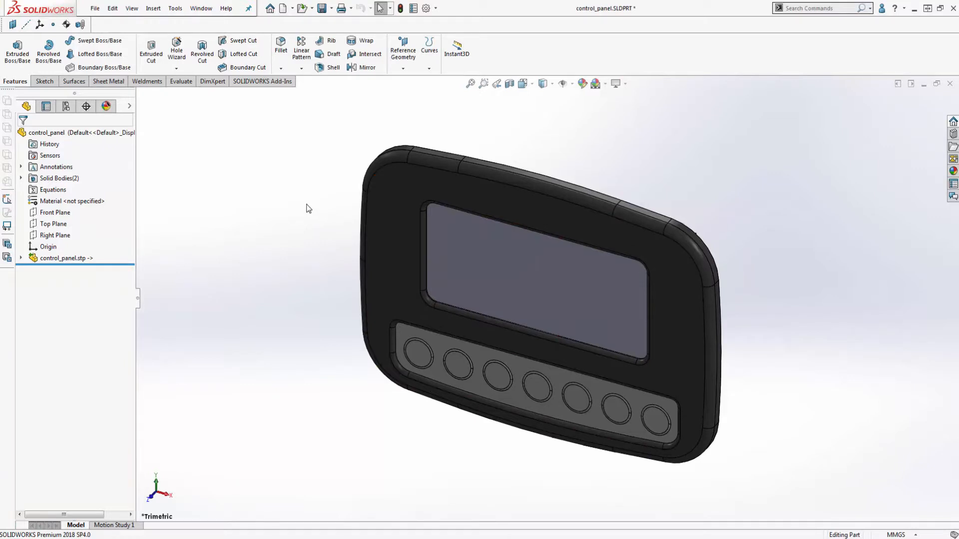
pyautogui.moveTo(317, 207)
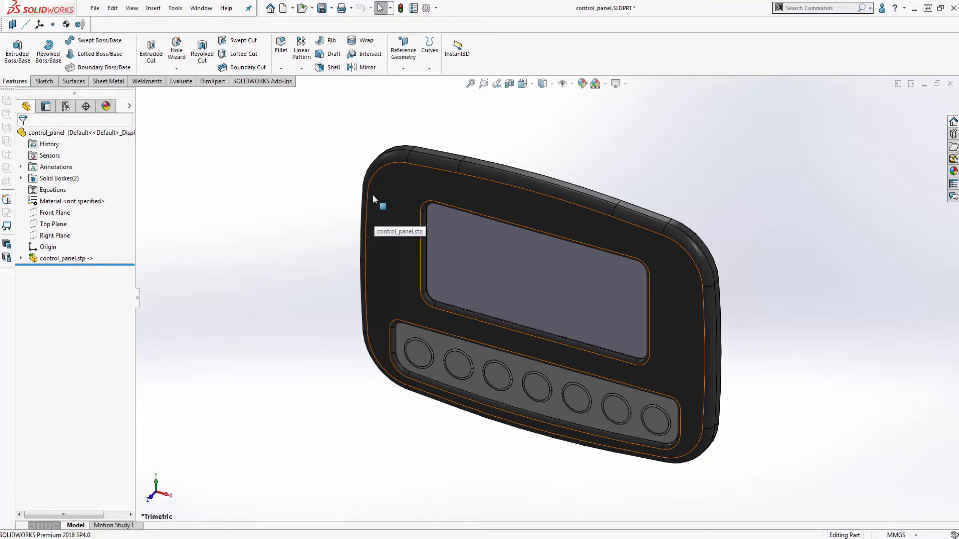
# - Dissolve the control_panel.stp feature and confirm breaking the link to the STEP file
pyautogui.click(65, 258)
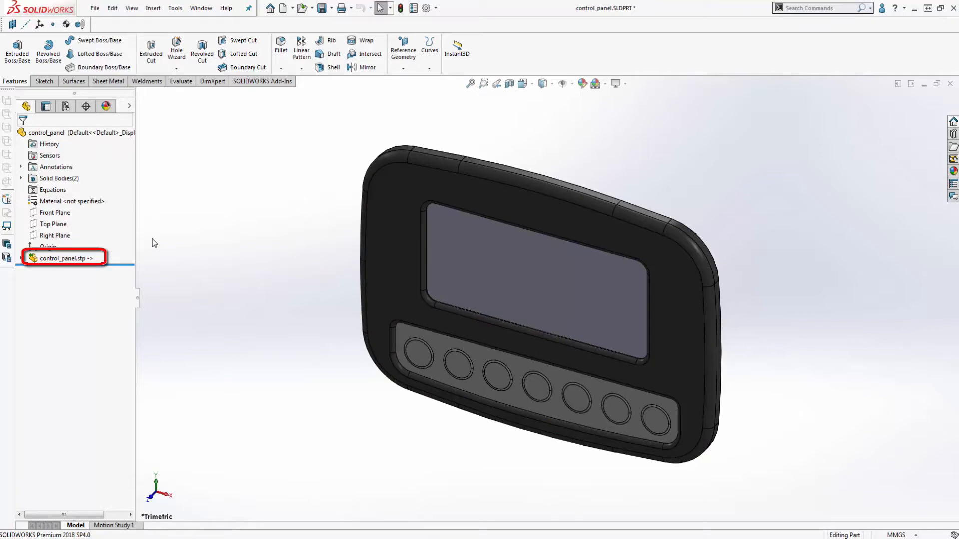
pyautogui.click(64, 257)
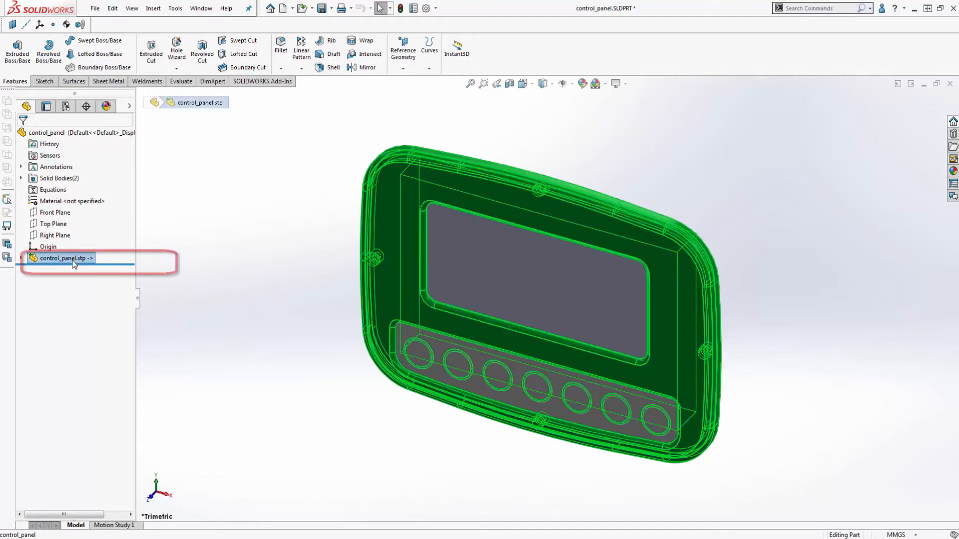
pyautogui.rightClick(64, 257)
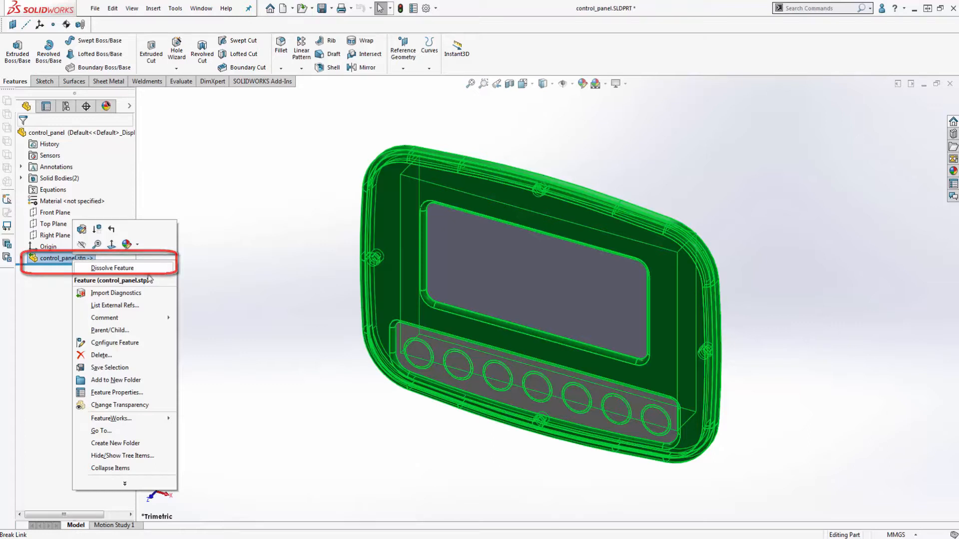
pyautogui.click(113, 268)
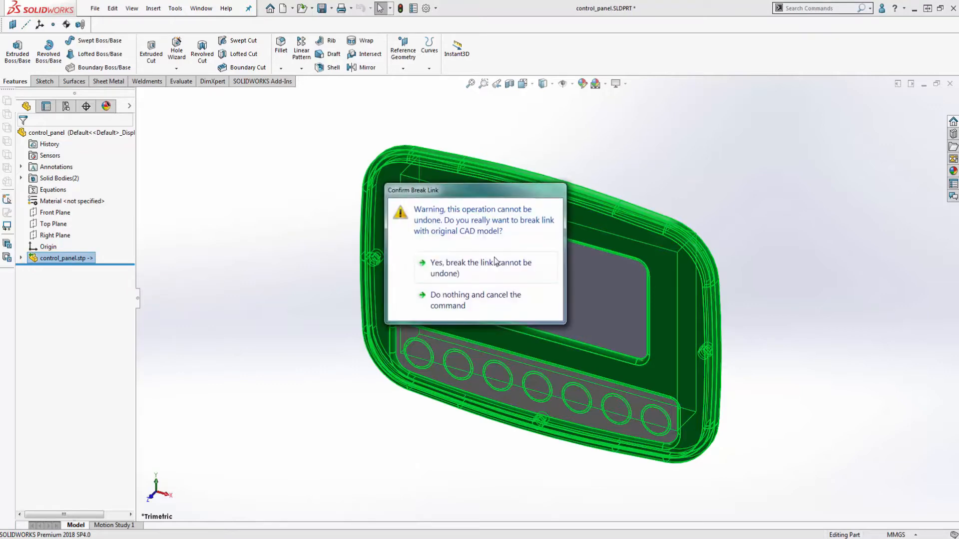
pyautogui.click(481, 268)
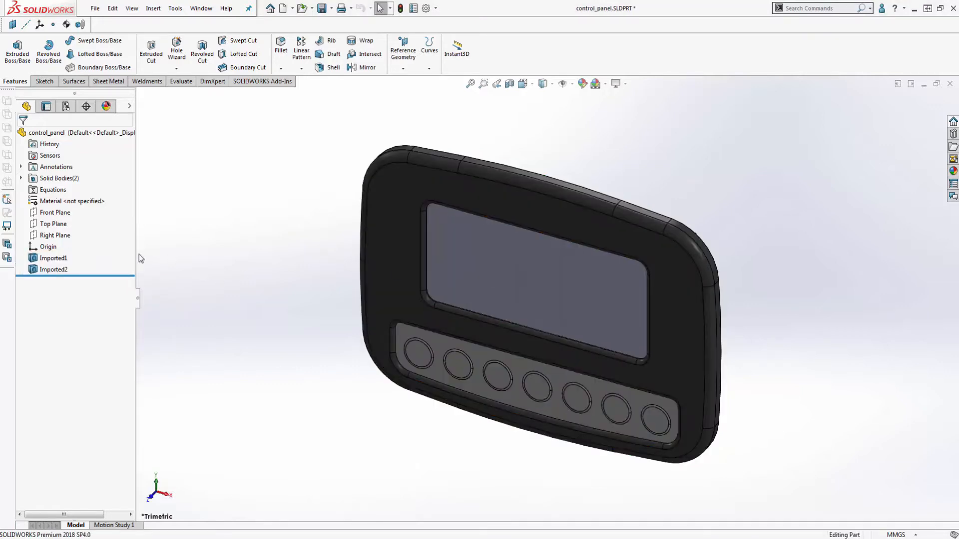
# - Run FeatureWorks Recognize Features on the Imported1 body
pyautogui.click(53, 270)
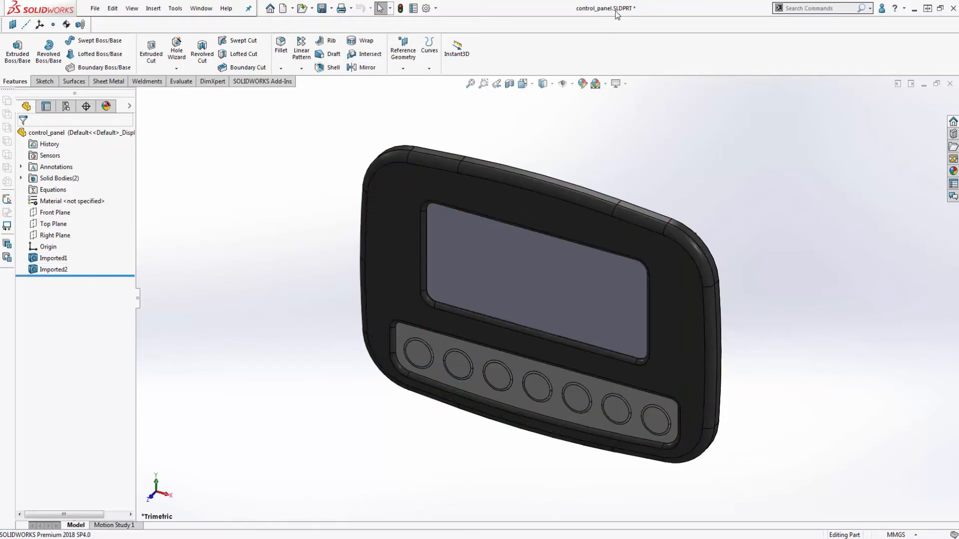
pyautogui.click(53, 258)
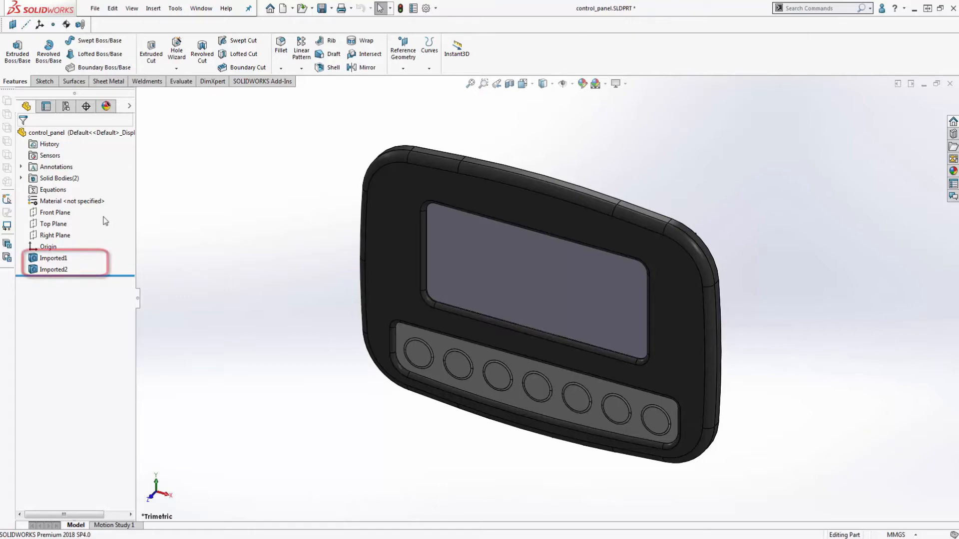
pyautogui.click(54, 269)
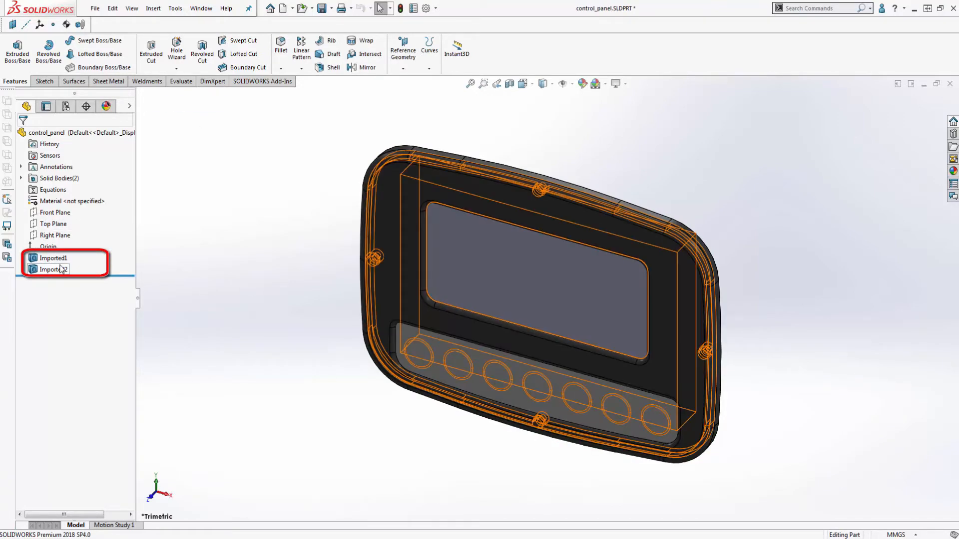
pyautogui.rightClick(53, 257)
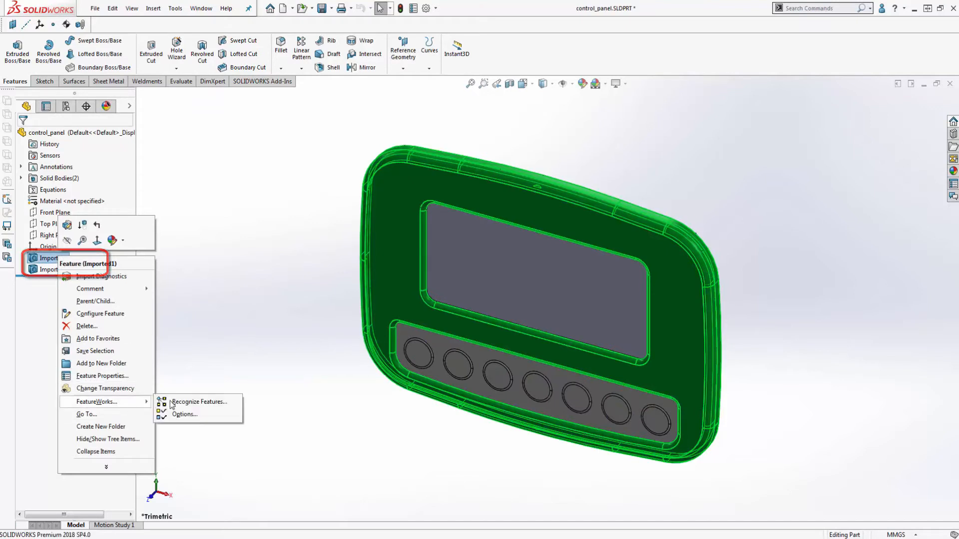
pyautogui.click(199, 401)
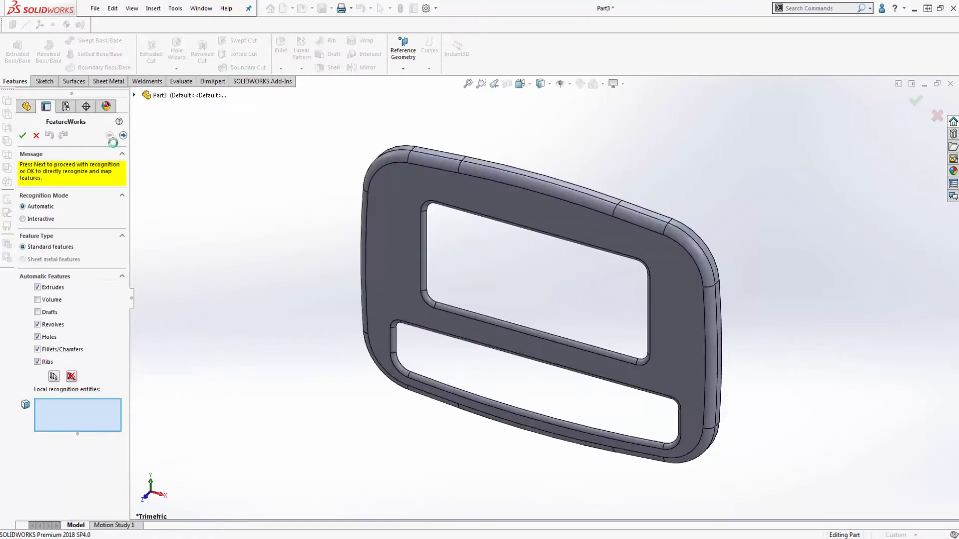